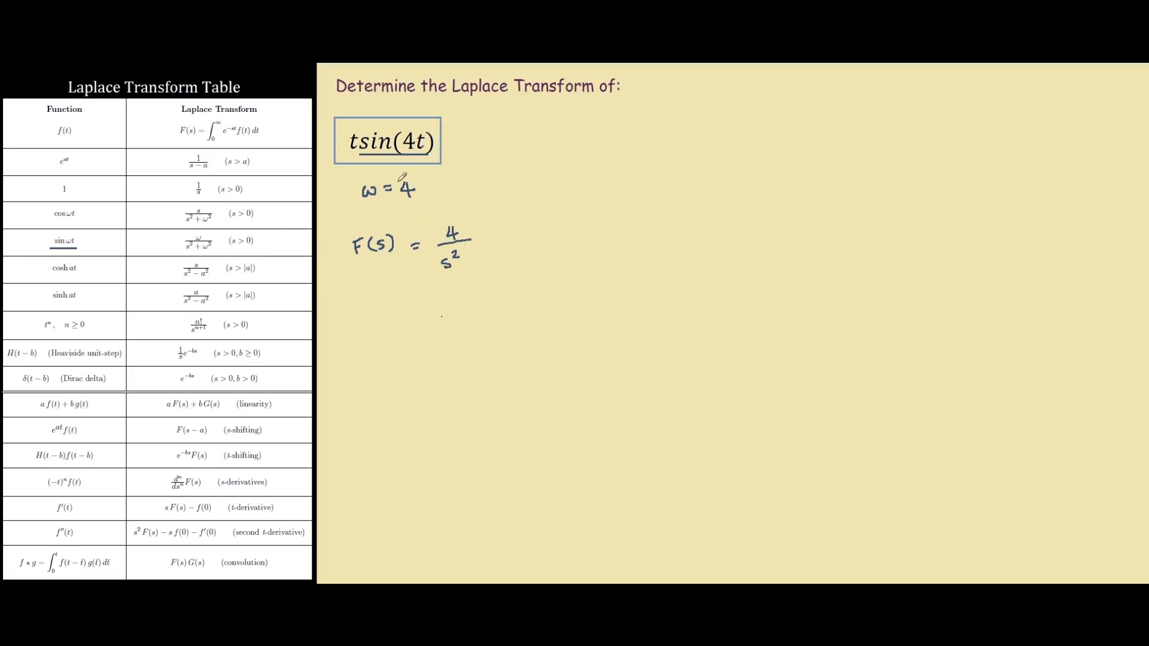
Add +16 to complete F(s) = 4/(s²+16) and underline tsin(4t) in red.
{"action": "type", "text": "+16"}
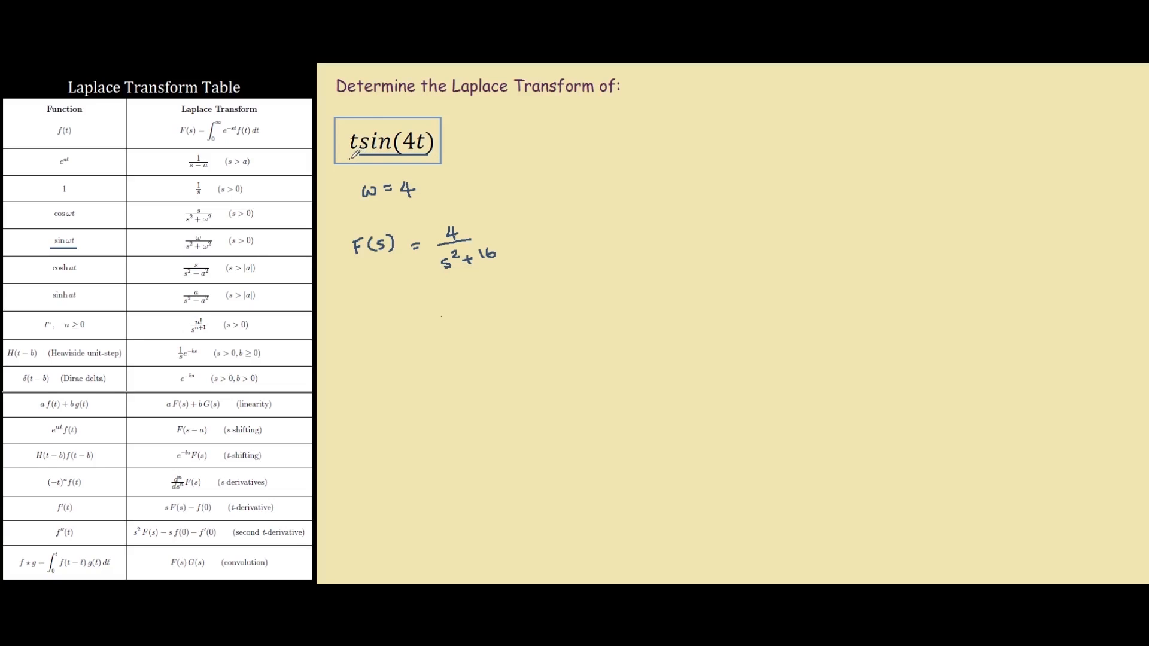
{"action": "left_click_drag", "start_coordinate": [347, 158], "coordinate": [436, 158]}
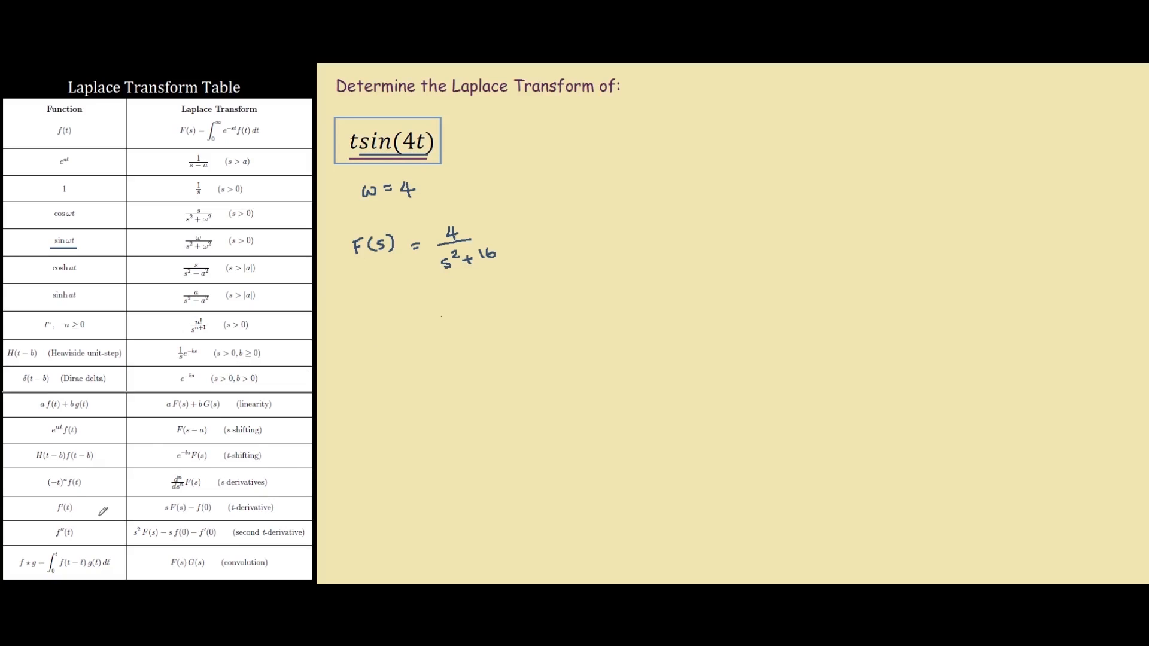
{"action": "mouse_move", "coordinate": [55, 482]}
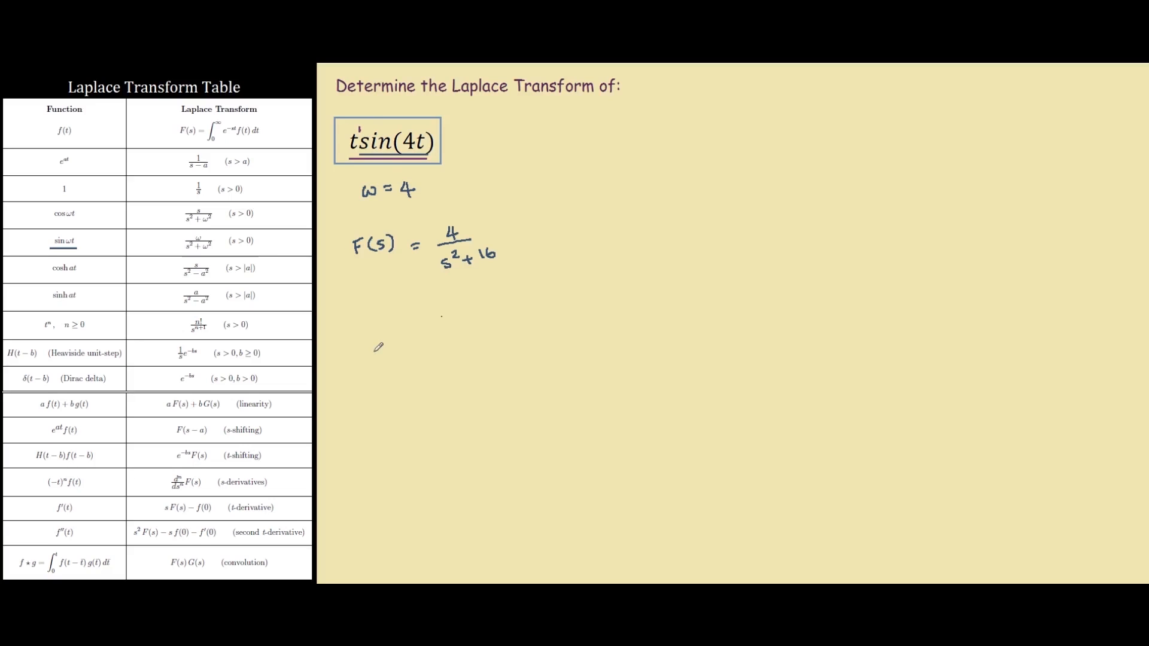
{"action": "mouse_move", "coordinate": [394, 338]}
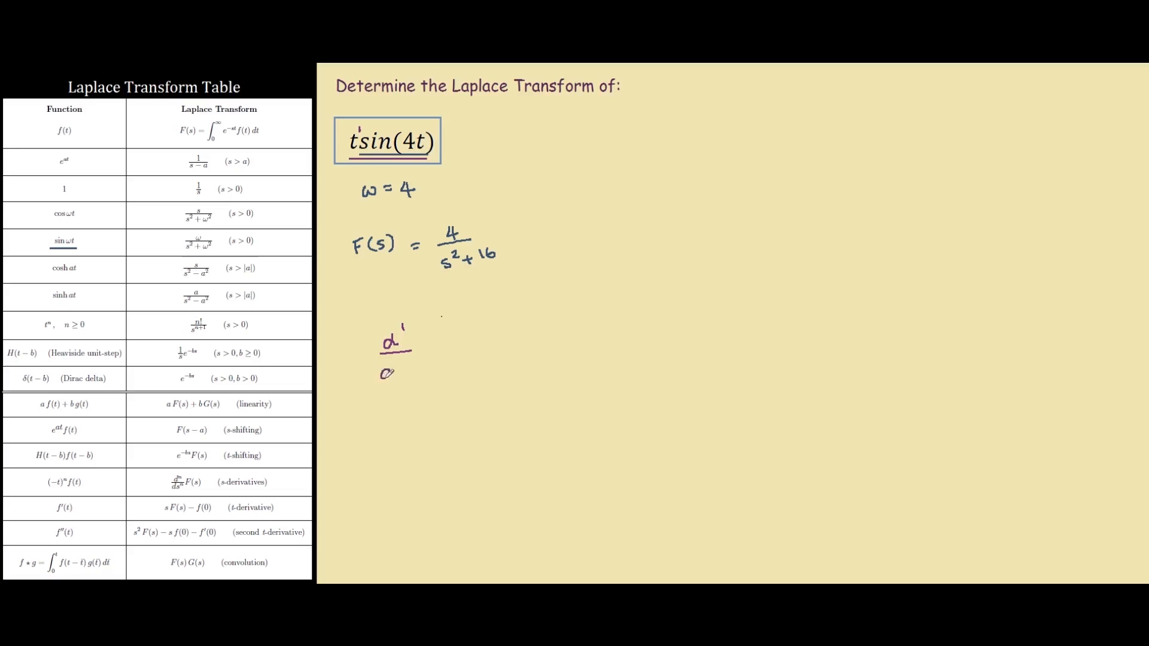
Write −d¹/ds¹ applied to (4/(s²+16)) beneath the F(s) line.
{"action": "type", "text": "ds"}
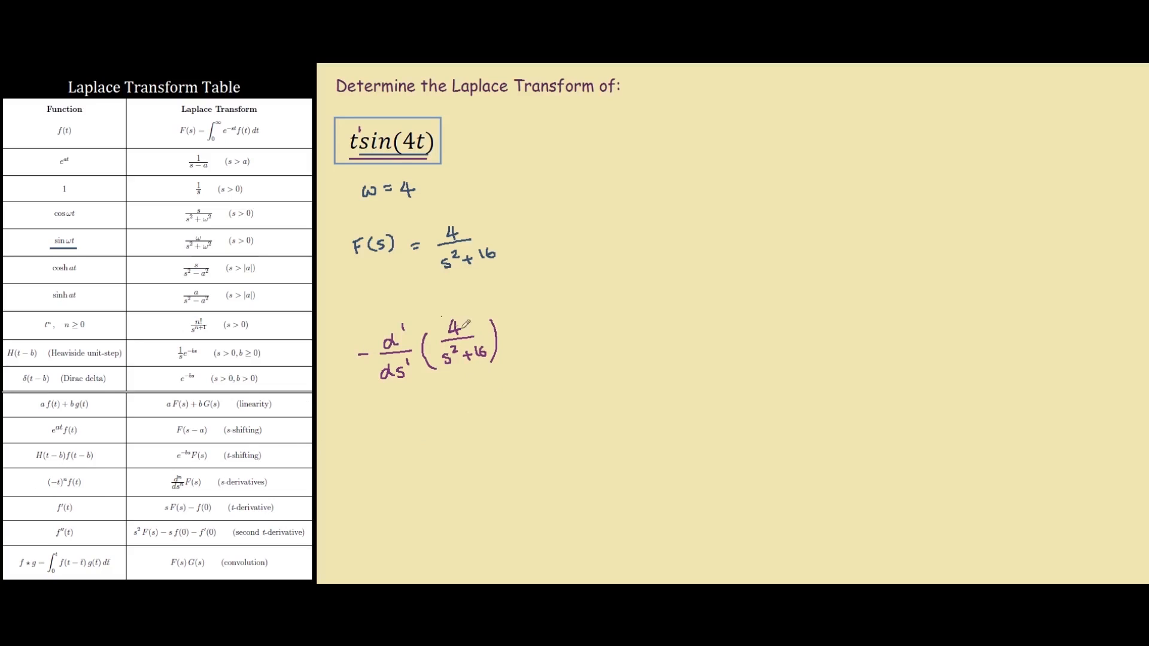
{"action": "mouse_move", "coordinate": [539, 330]}
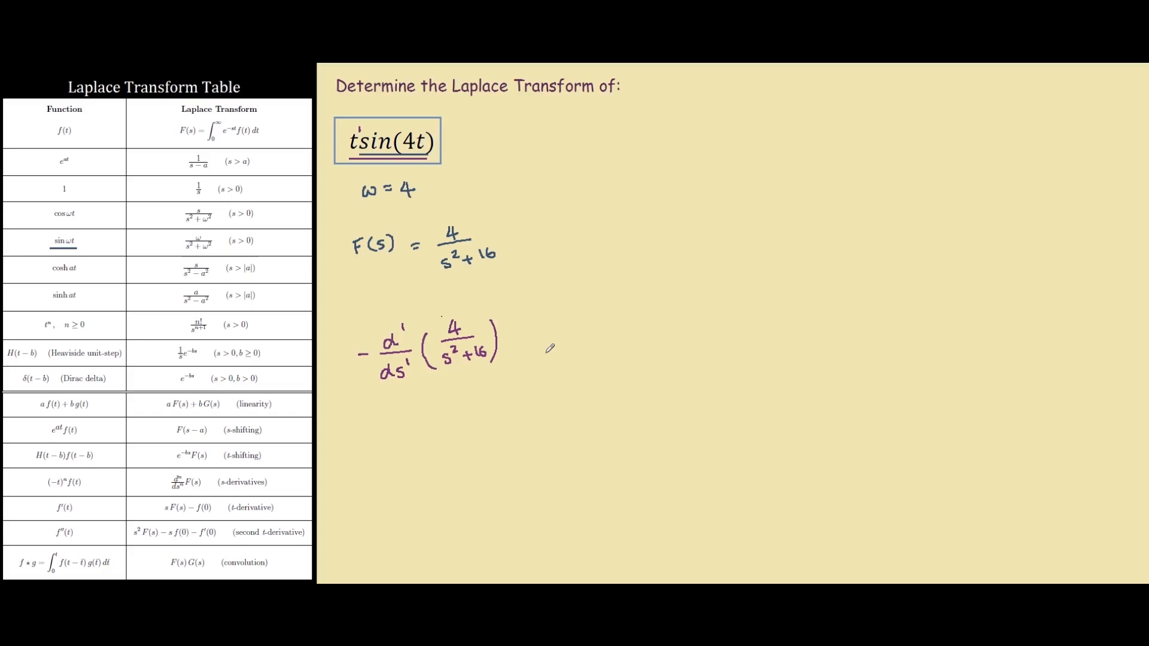
{"action": "mouse_move", "coordinate": [542, 334]}
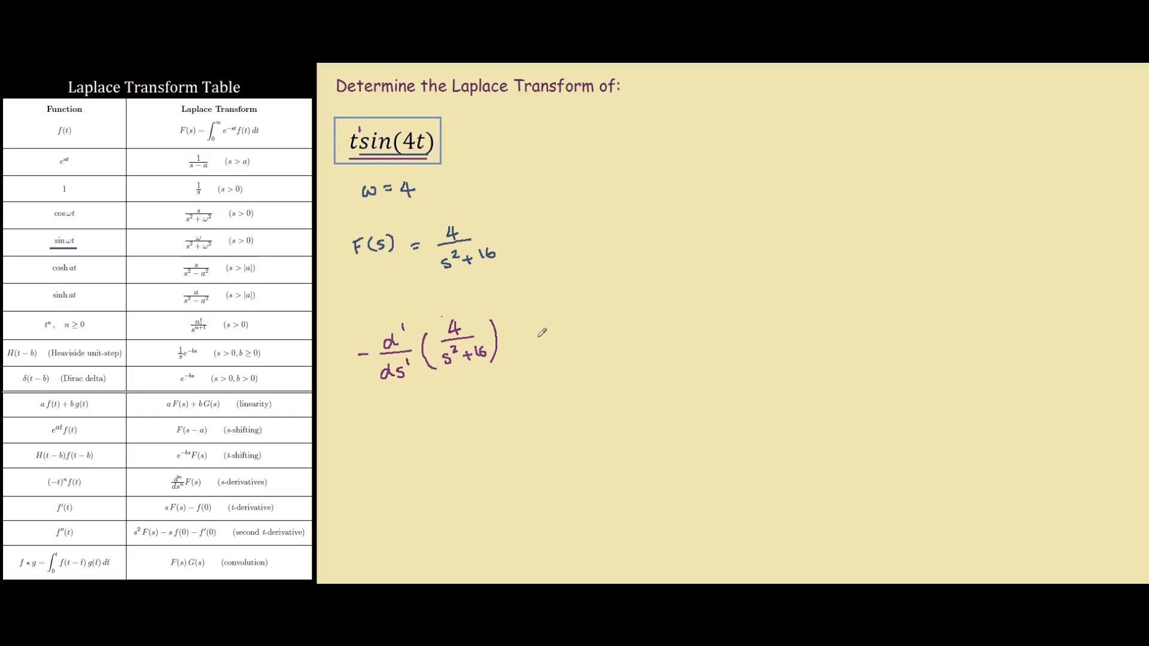